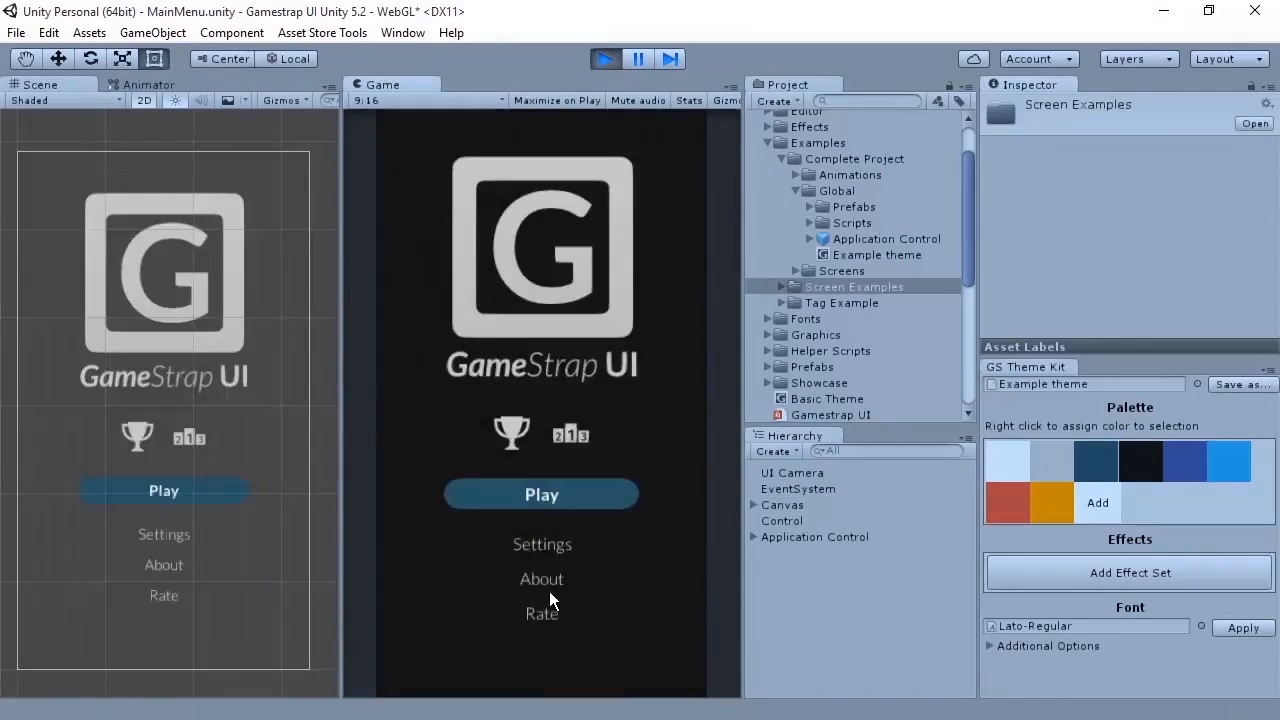
mouse_move(542, 492)
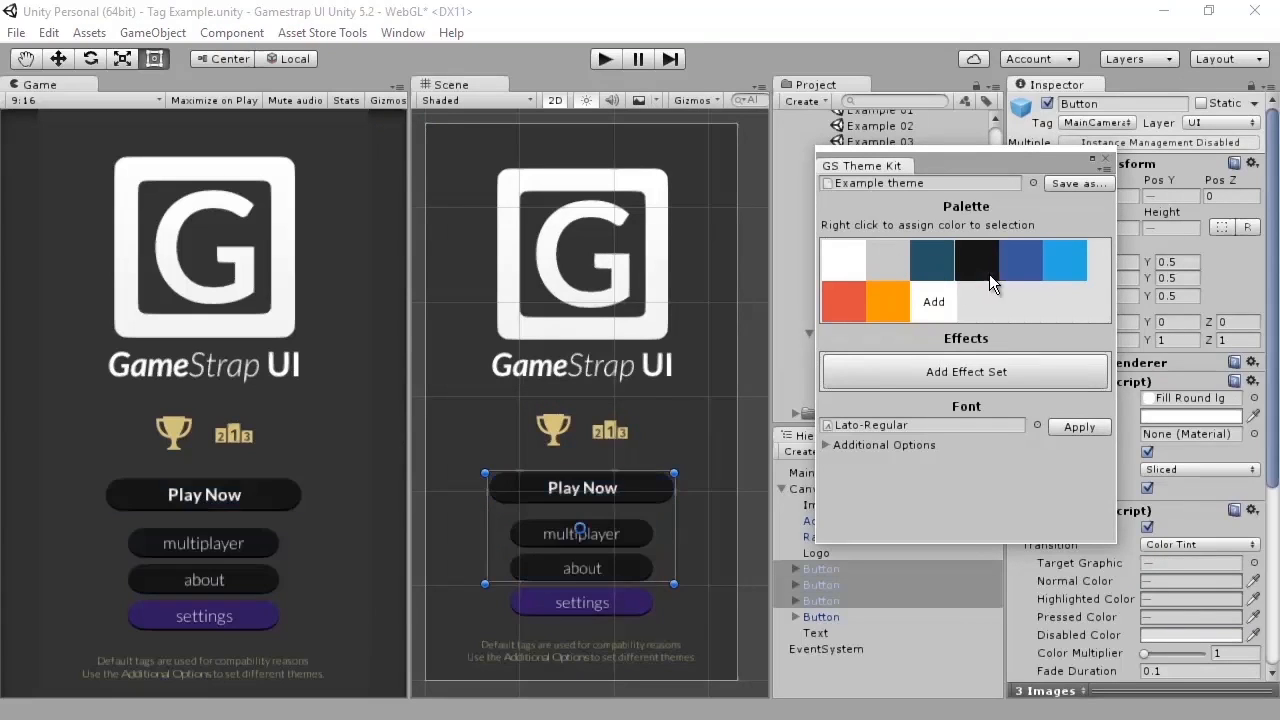
mouse_move(460, 406)
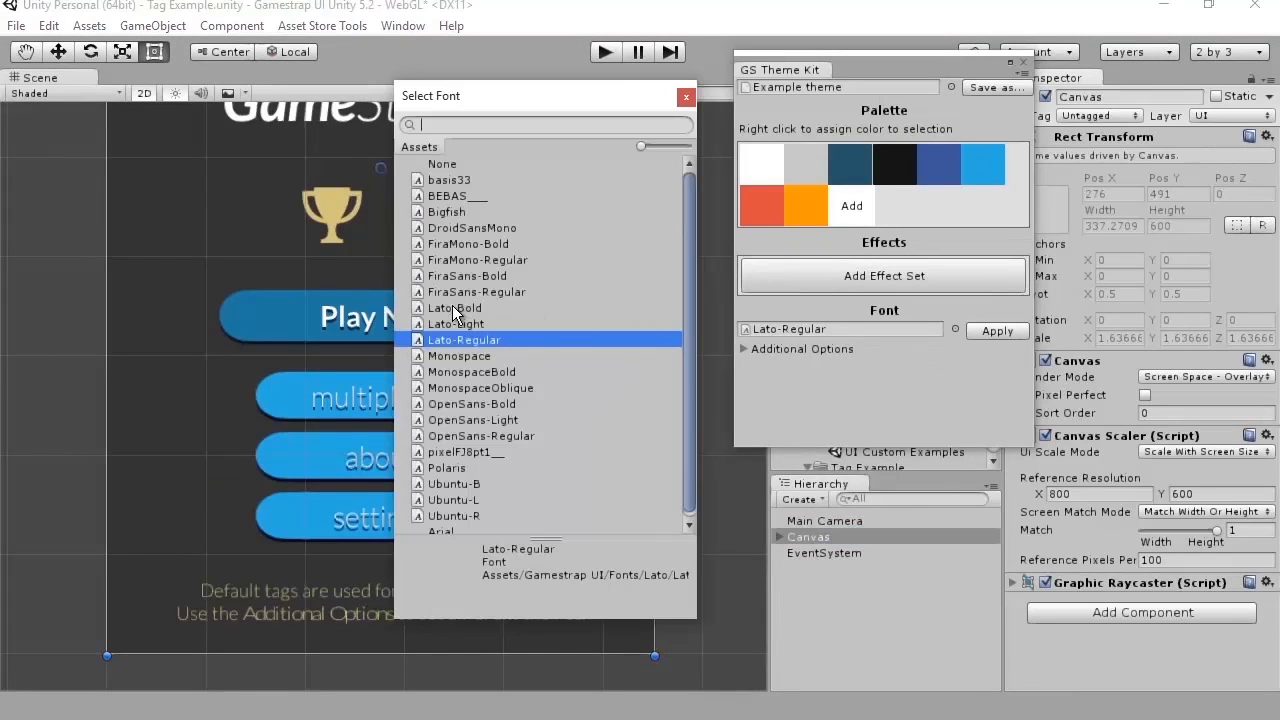
- Change the Example theme's font from Lato-Regular to Polaris via the Select Font dialog
left_click(452, 308)
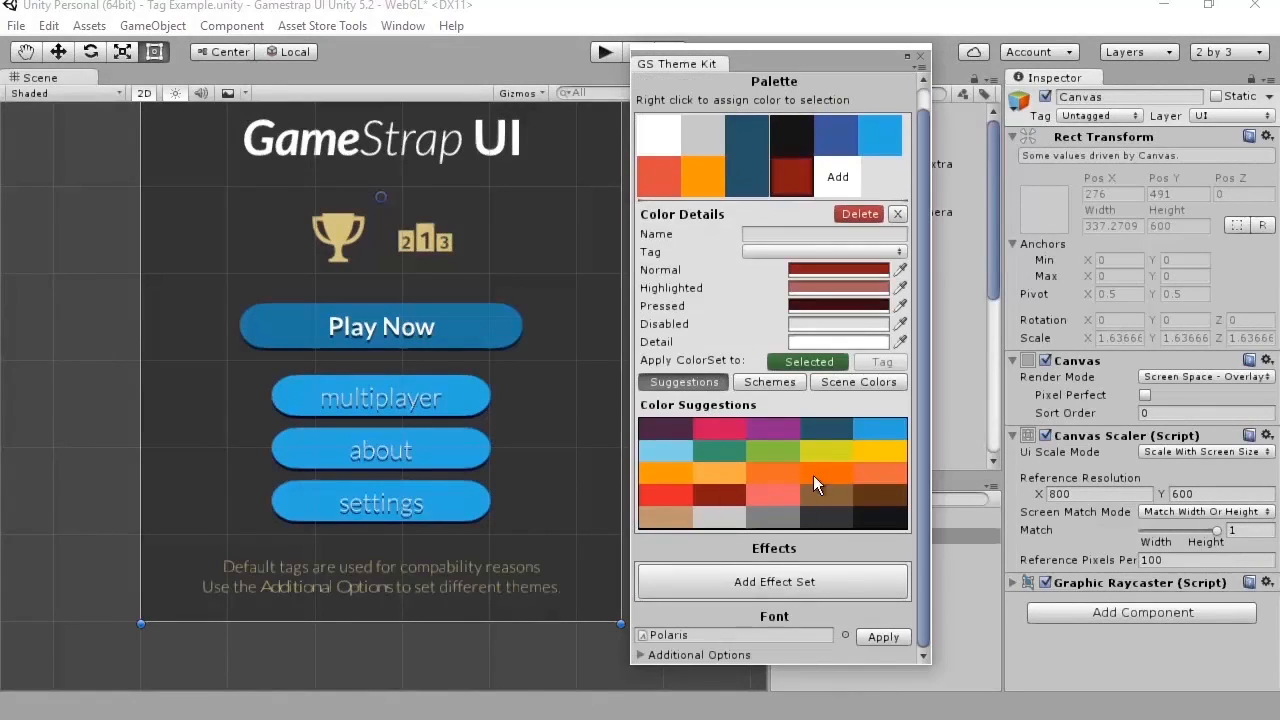
- Pick a cyan suggestion for the palette swatch and choose a different Scheme type to build a scheme from it
left_click(790, 156)
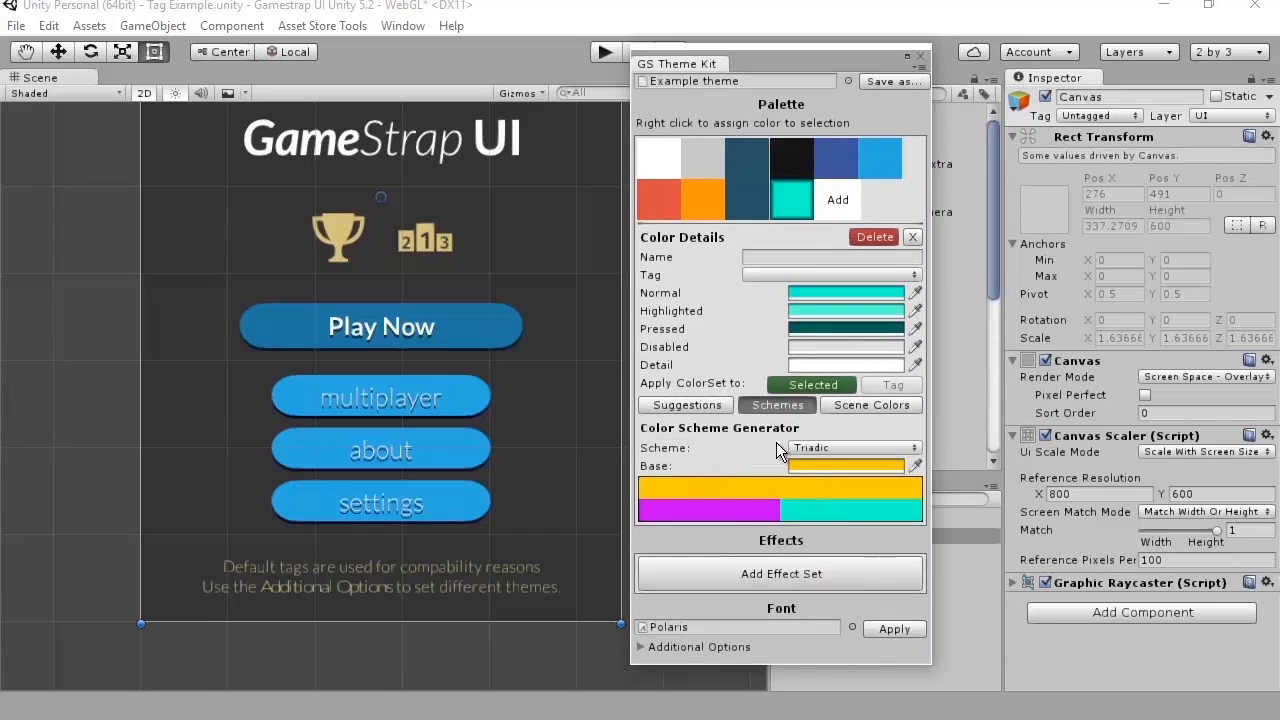
left_click(856, 448)
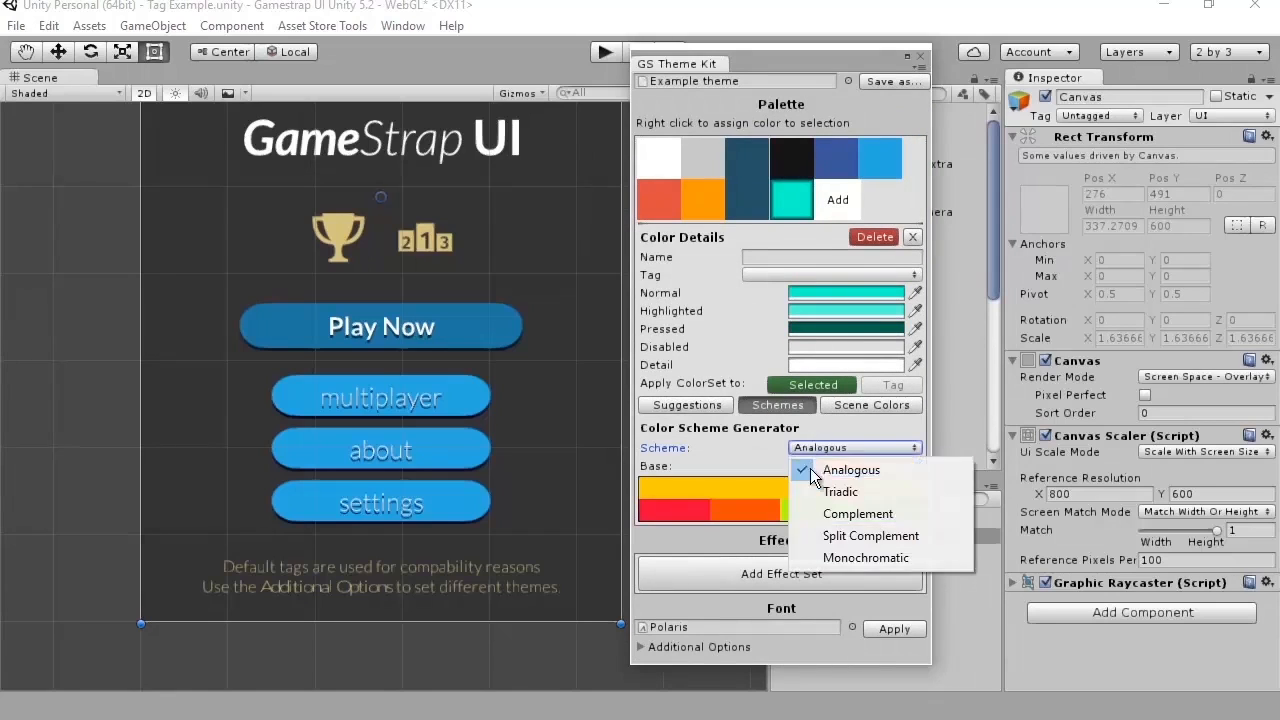
left_click(868, 404)
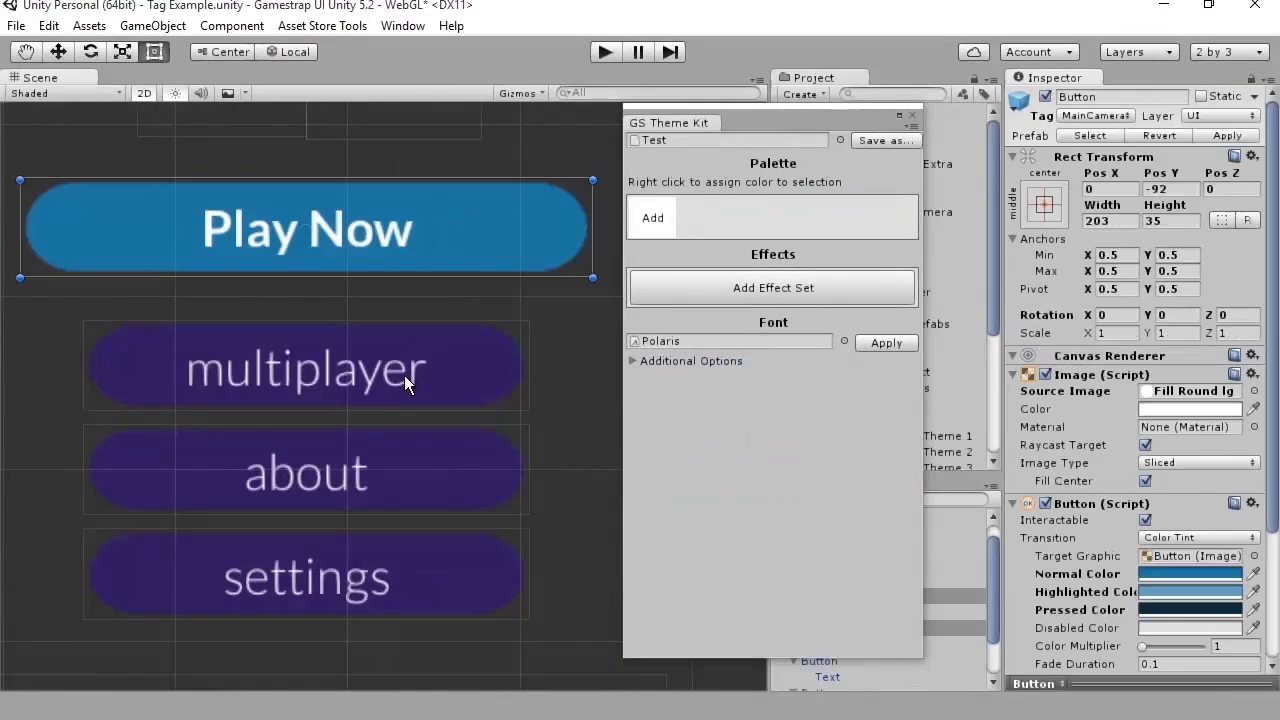
- Add a Shadow effect set and apply it to the selected menu buttons
left_click(772, 288)
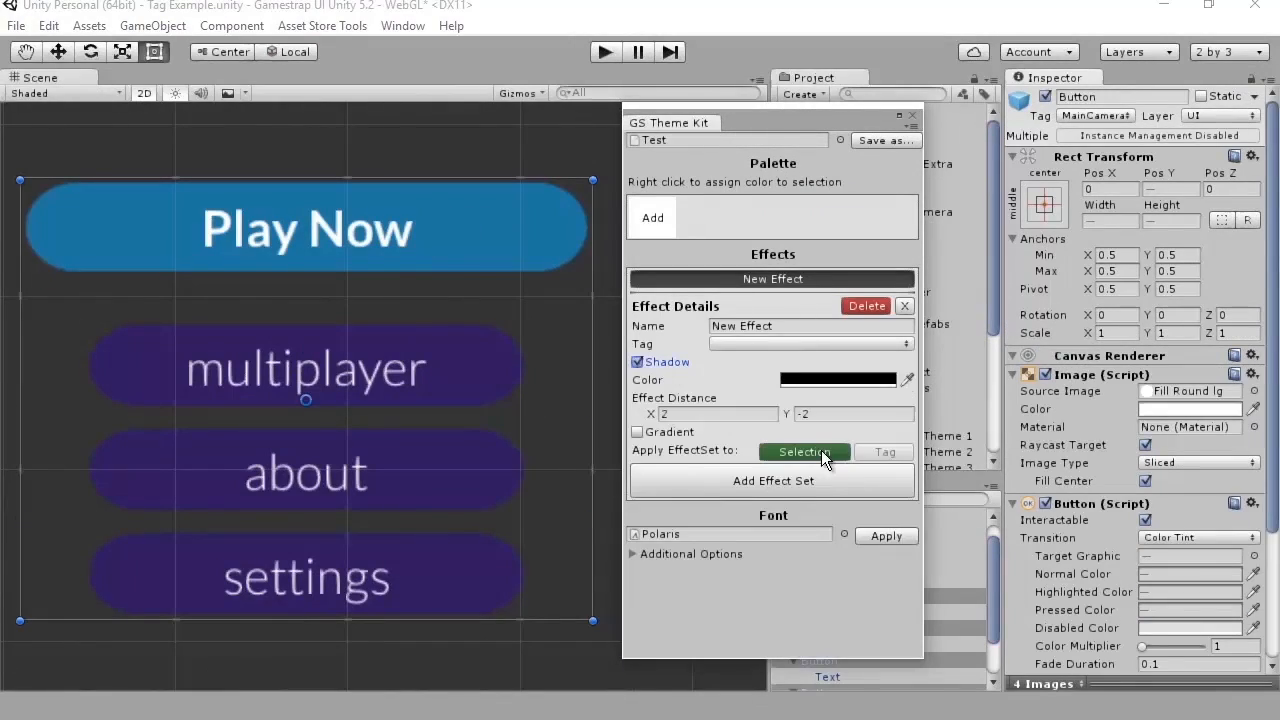
left_click(636, 380)
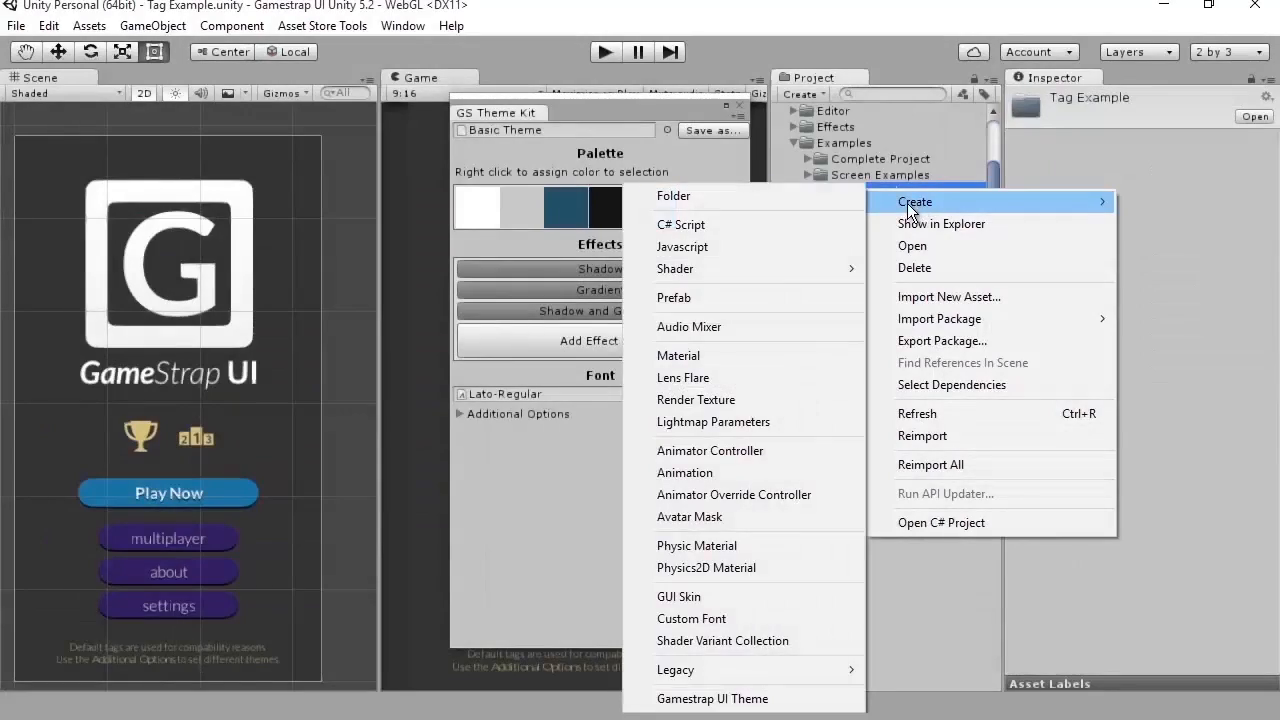
mouse_move(712, 698)
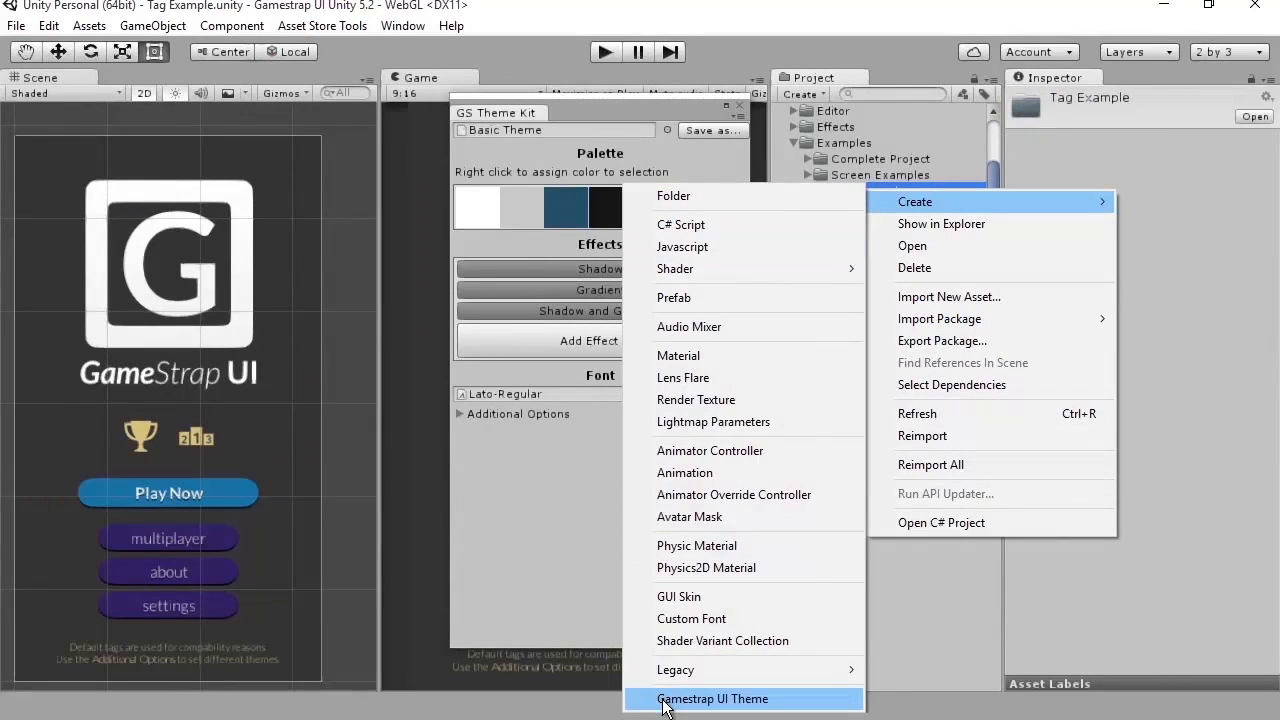
- Create a new Gamestrap UI Theme asset from the Project window's Create menu
left_click(712, 698)
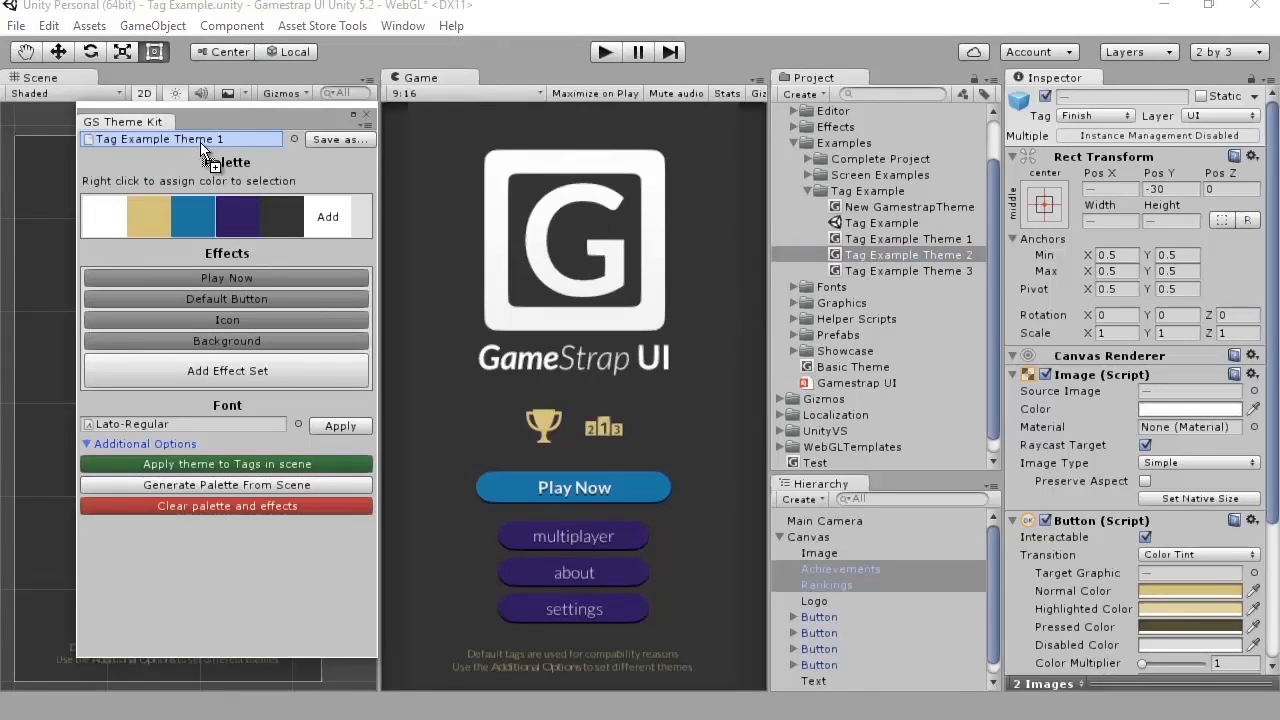
- Load Tag Example Theme 1 and apply it to the tagged objects in the menu scene
left_click(180, 140)
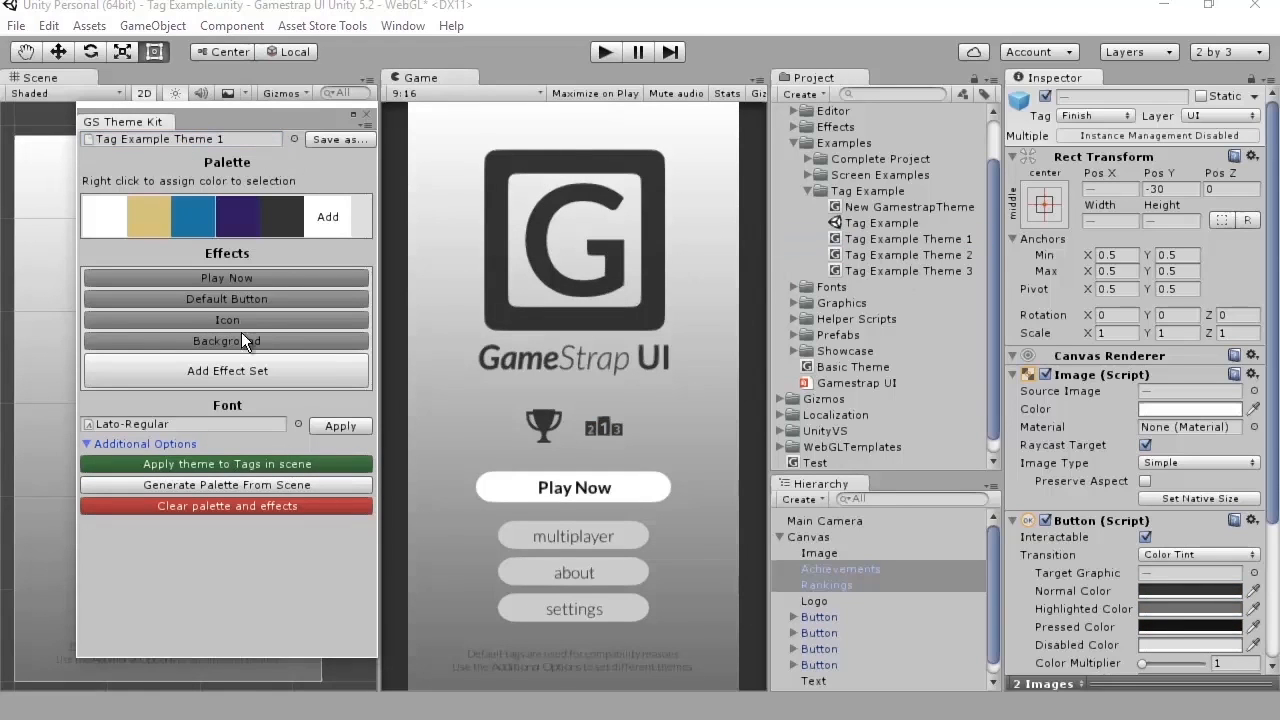
left_click(228, 464)
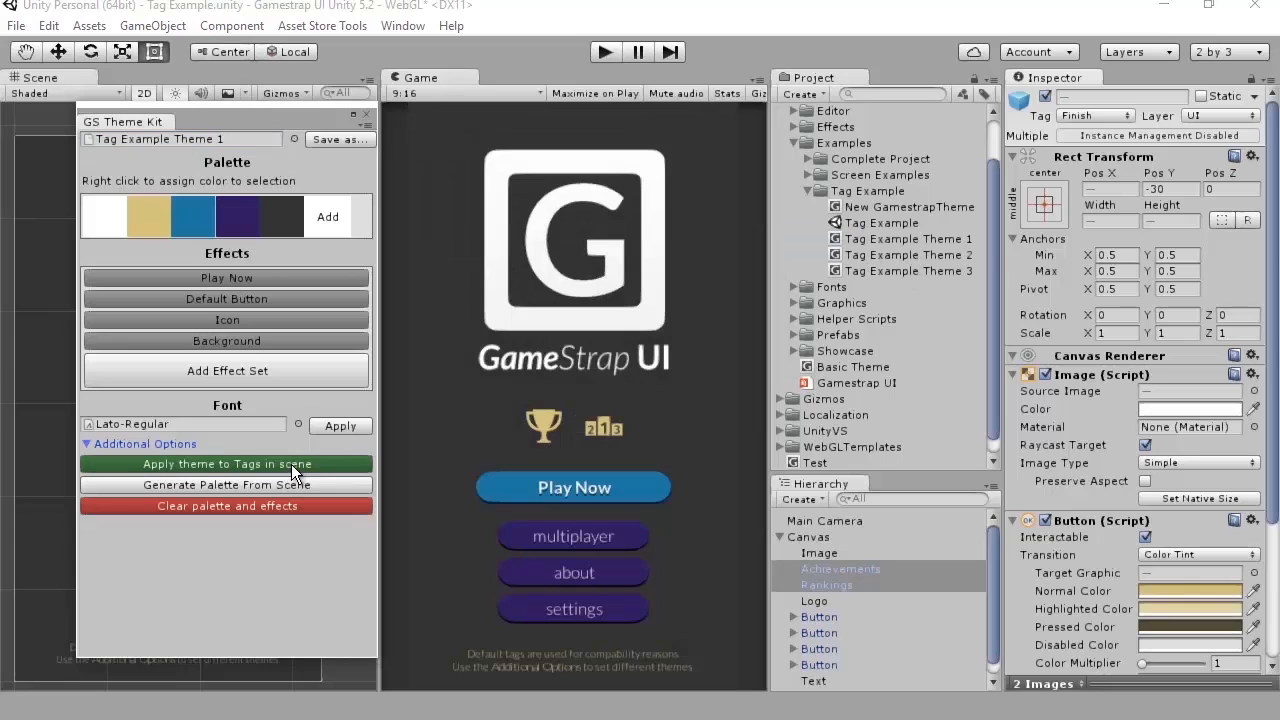
left_click(228, 464)
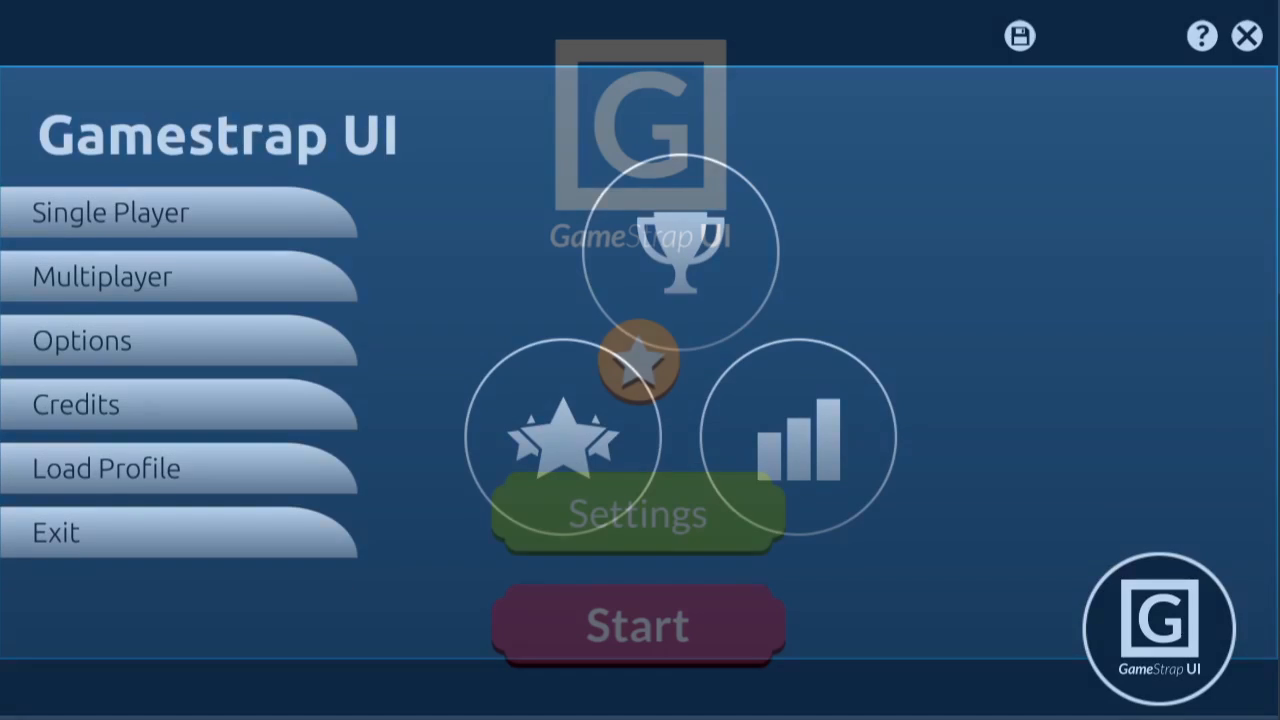
- Step through the example main menu and resume screen to reach the green pause panel with sound sliders
left_click(636, 624)
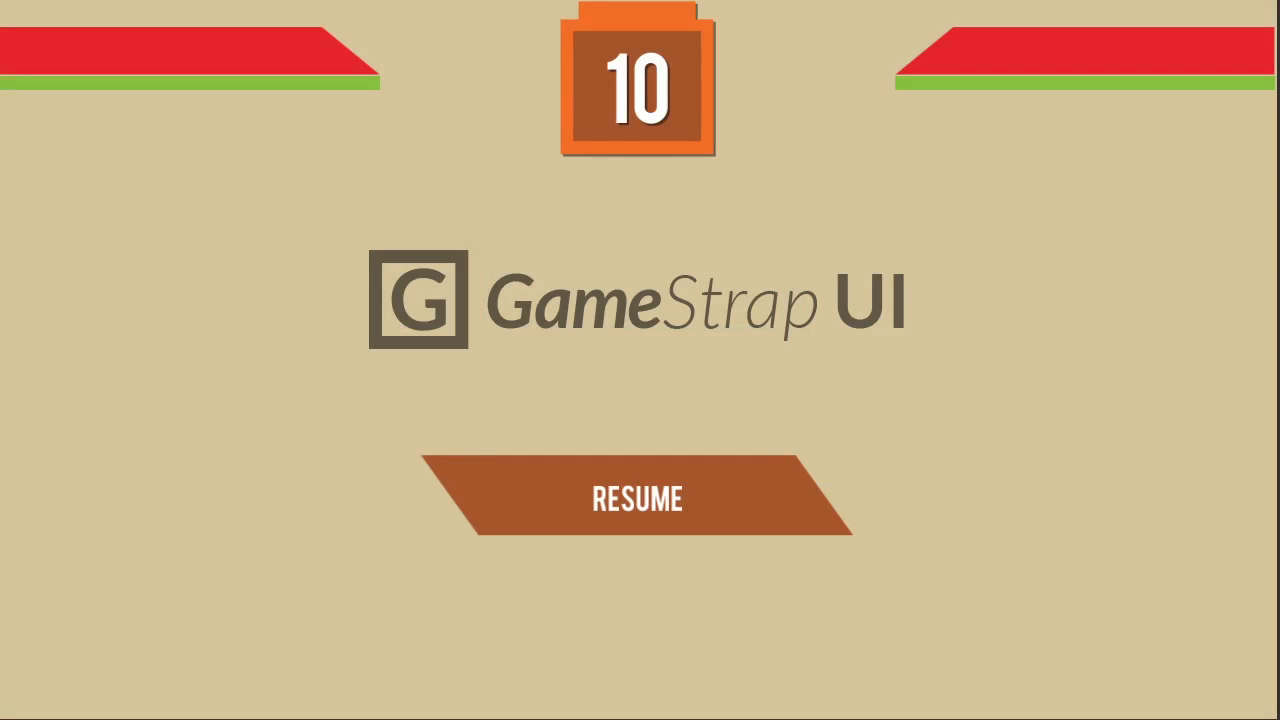
left_click(636, 500)
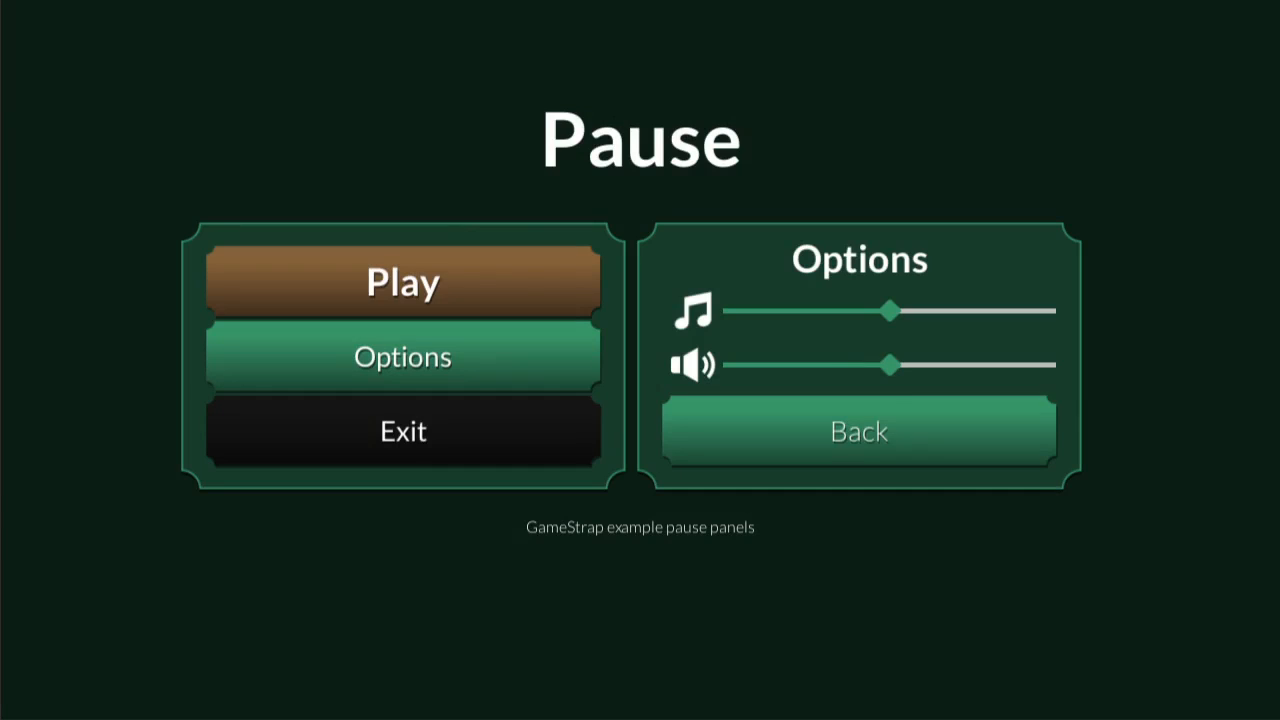